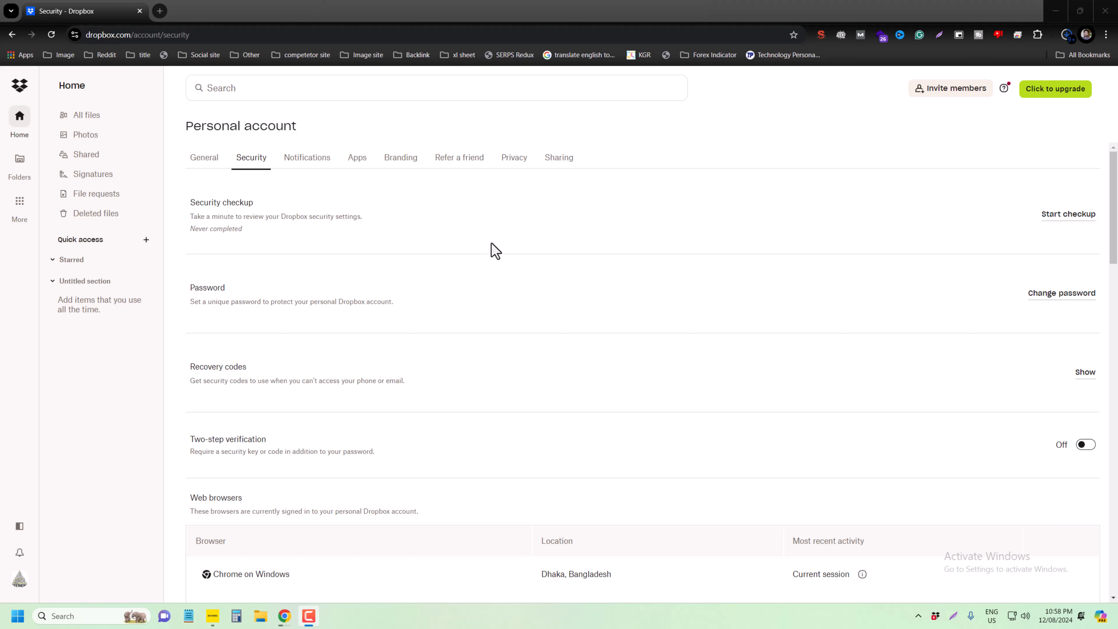
mouse_move(464, 286)
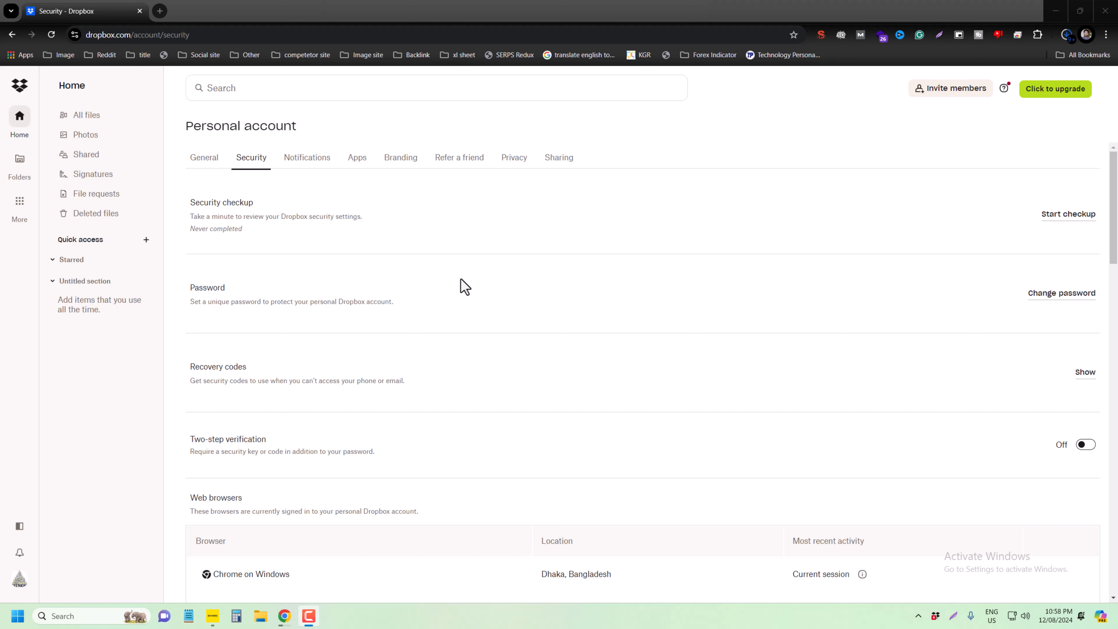
mouse_move(415, 278)
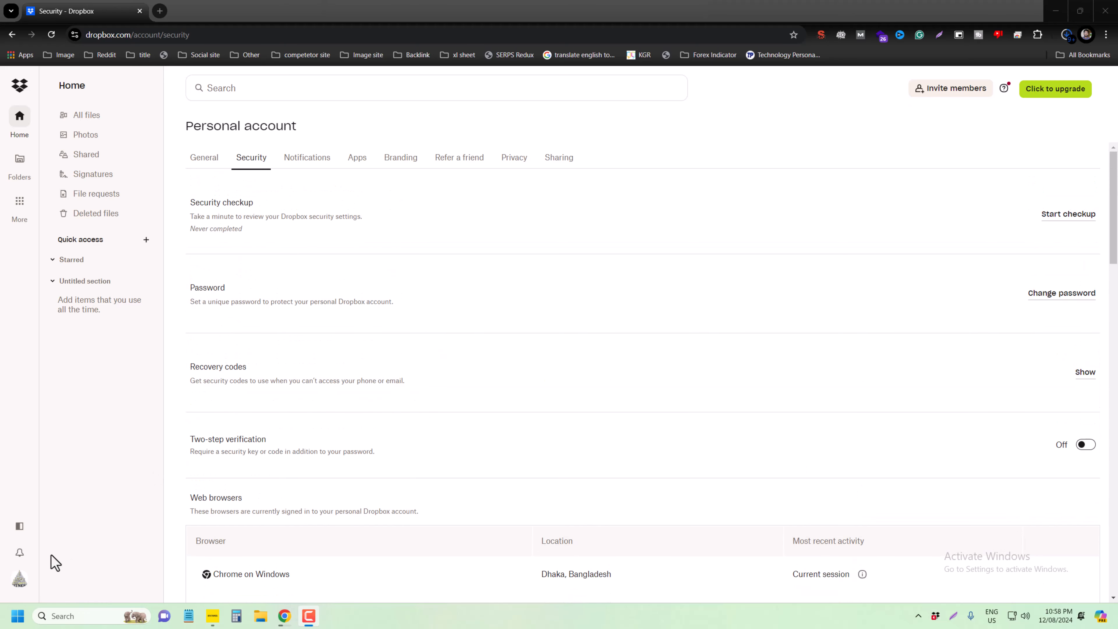
- Bring up the account menu from the profile avatar at the bottom left
left_click(19, 578)
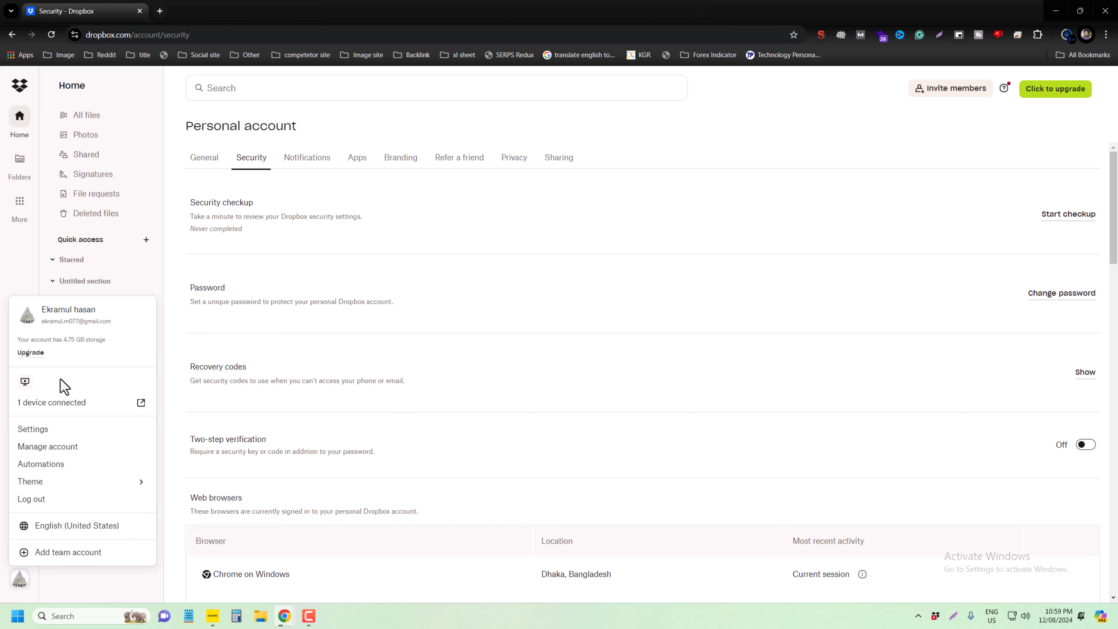
mouse_move(33, 428)
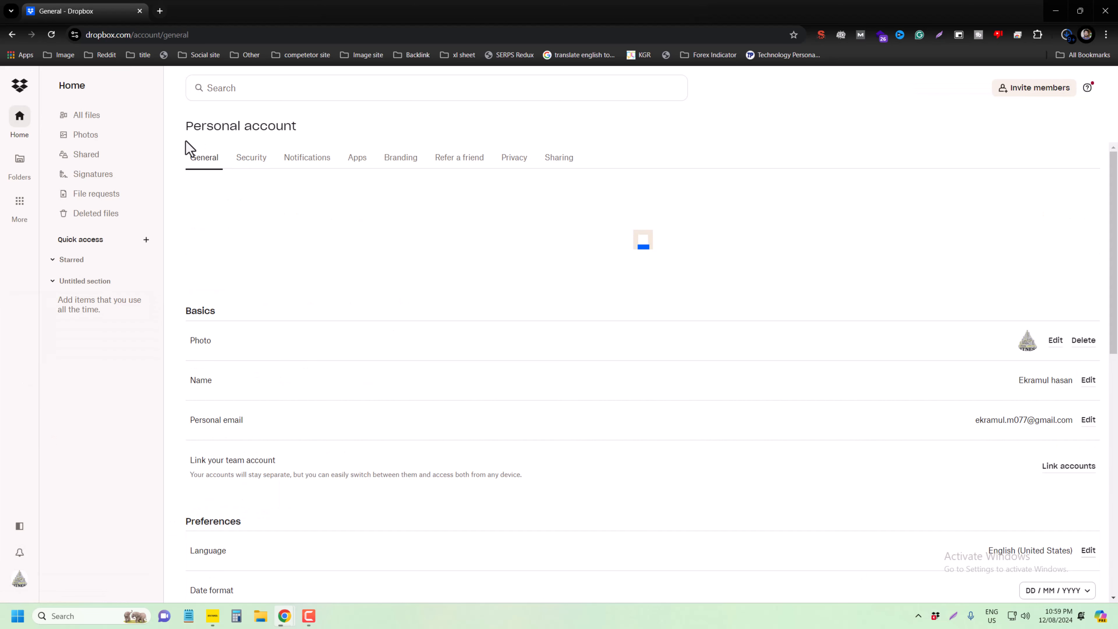
- On the Security page, unlink the computer DESKTOP-BLQD744 and confirm
left_click(251, 157)
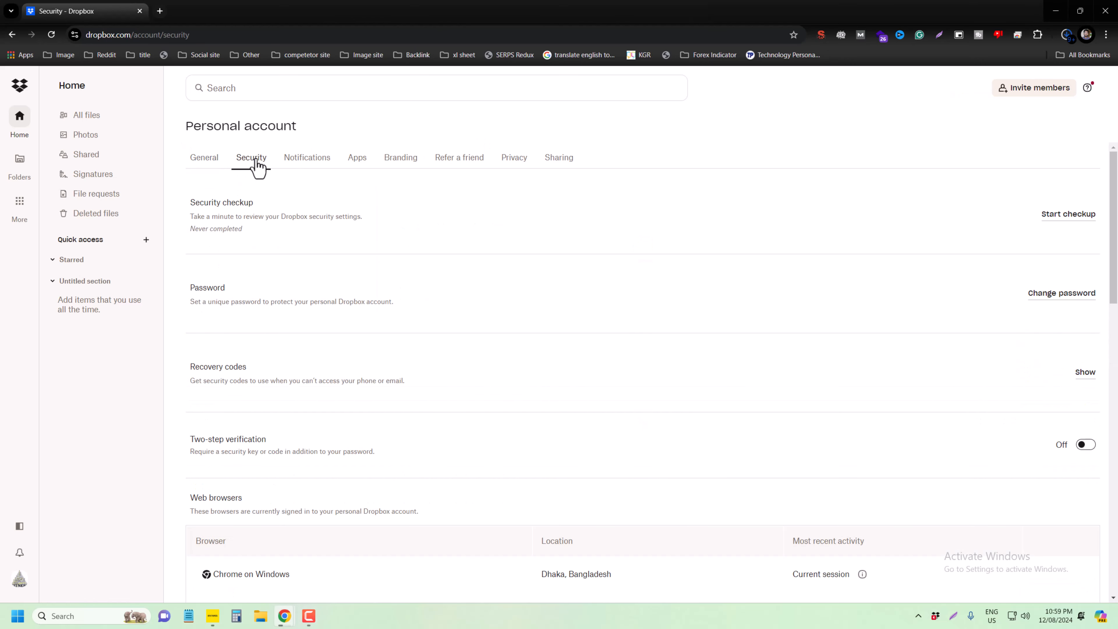
scroll("down", 3)
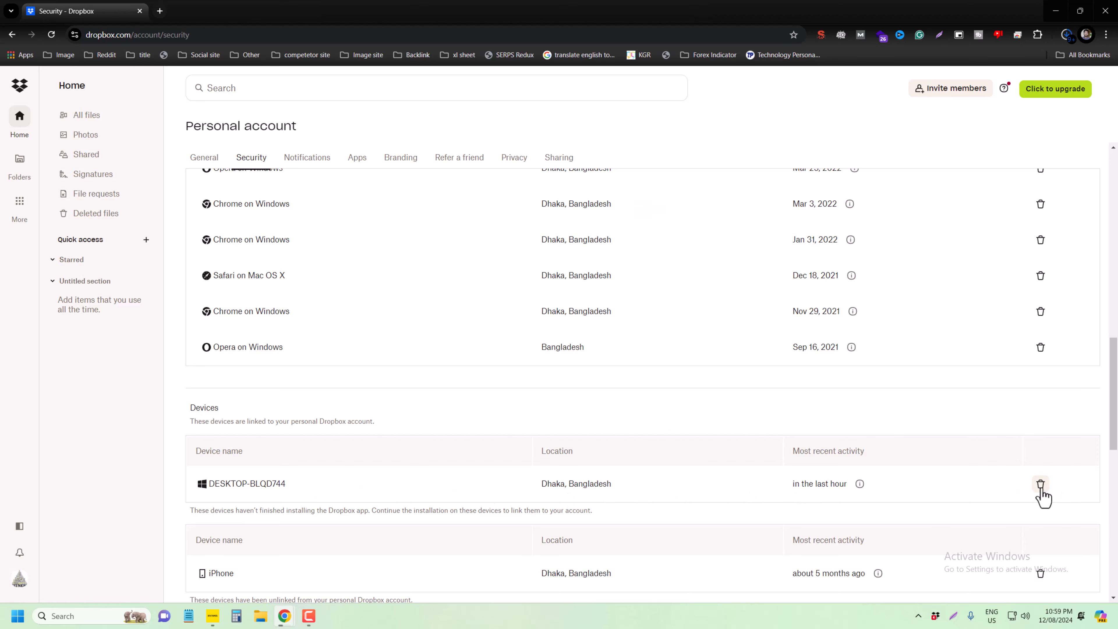
left_click(1040, 485)
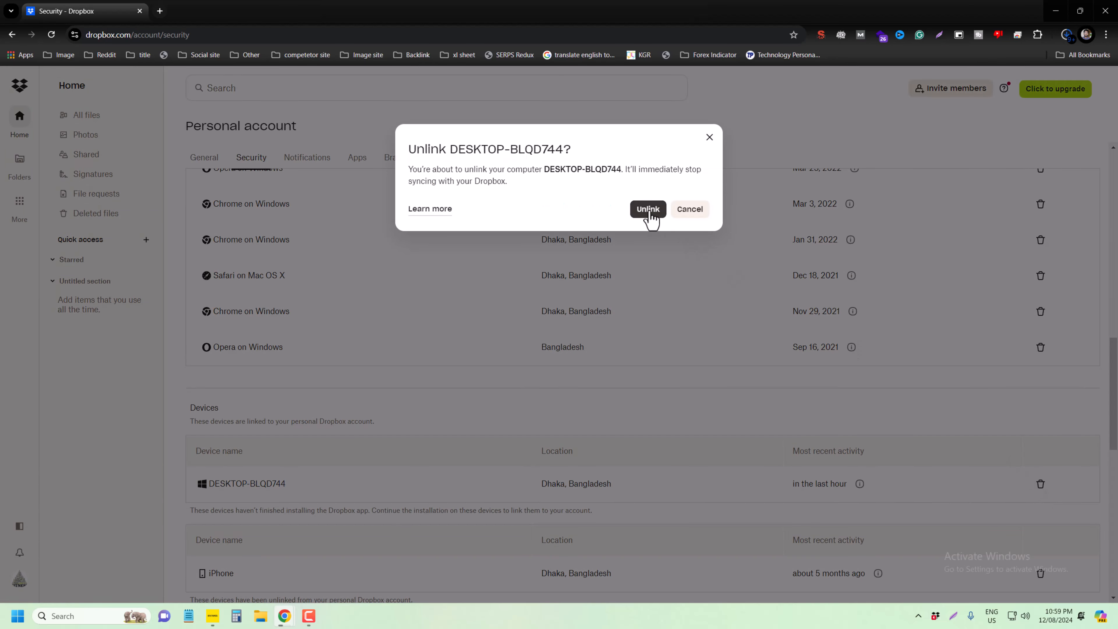
left_click(647, 209)
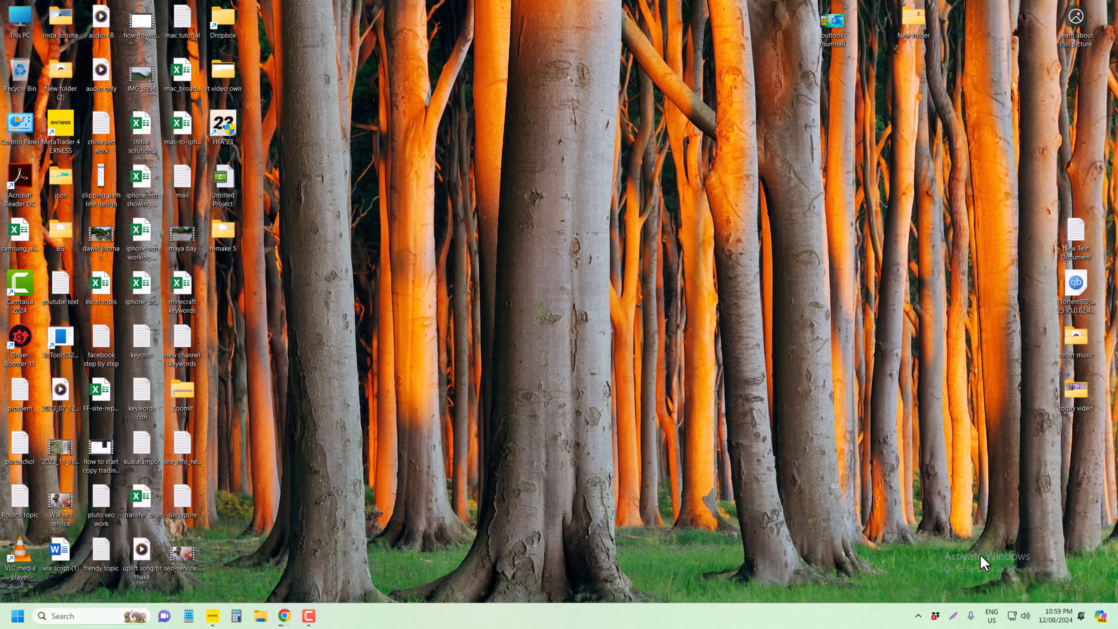
- Quit the Dropbox desktop app from the tray panel's account menu
left_click(935, 615)
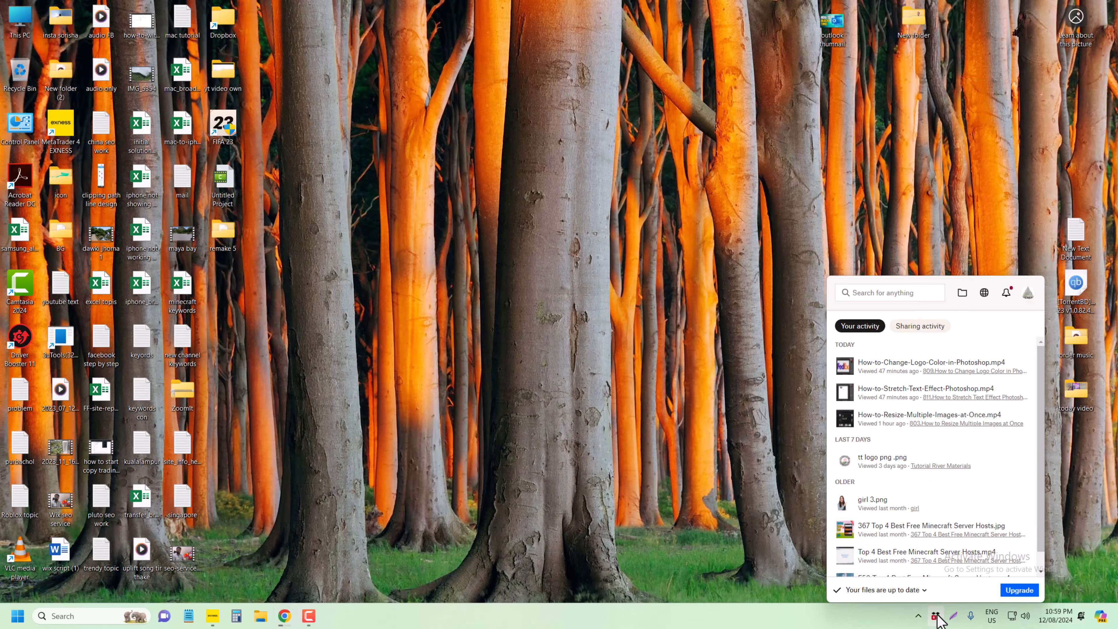
left_click(1027, 292)
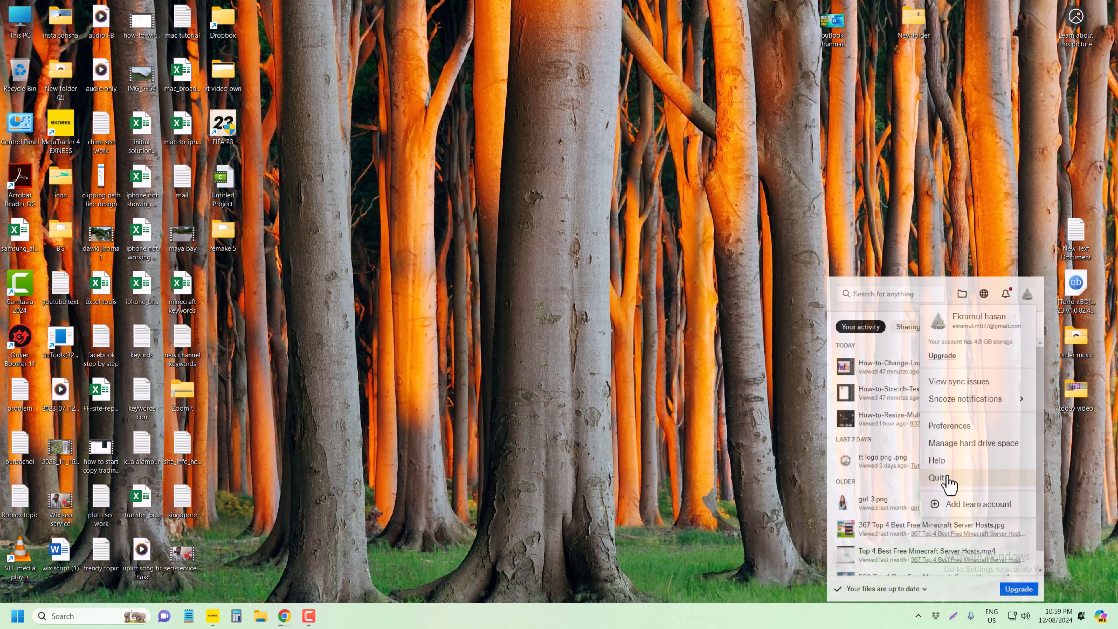
left_click(940, 477)
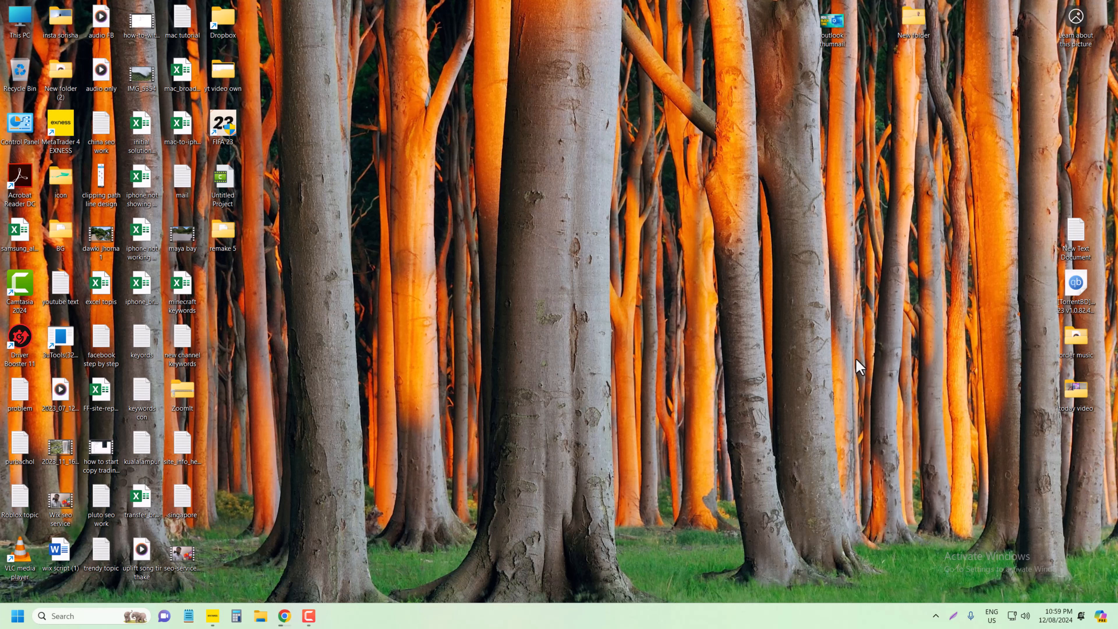
- Search the Start menu for 'control Panel' and launch Control Panel
left_click(17, 616)
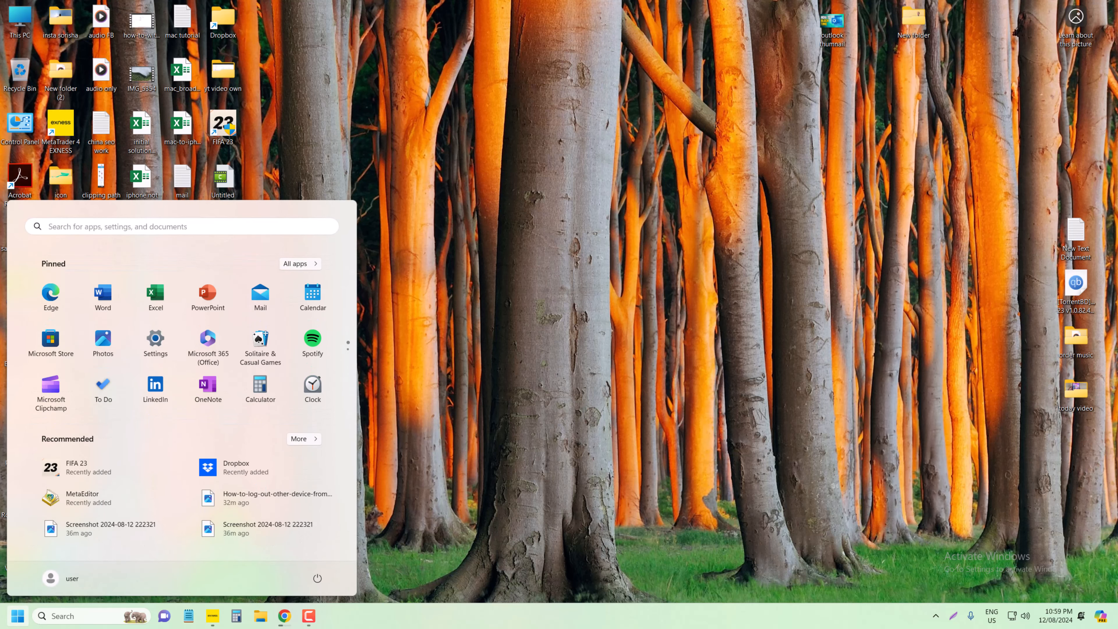
type("s")
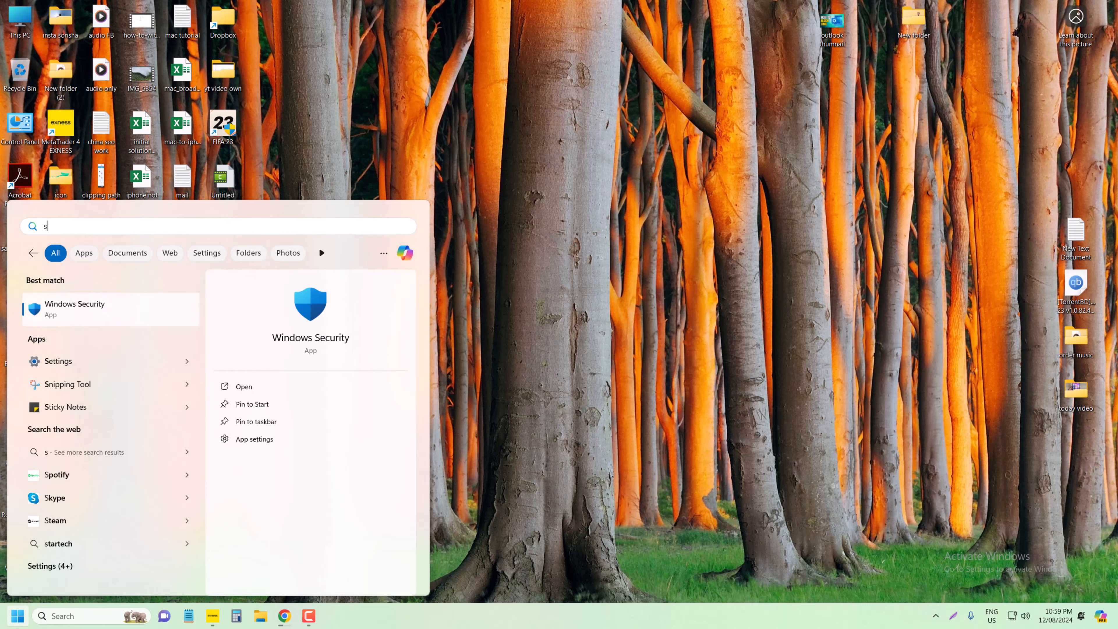
type("ontrol Panel")
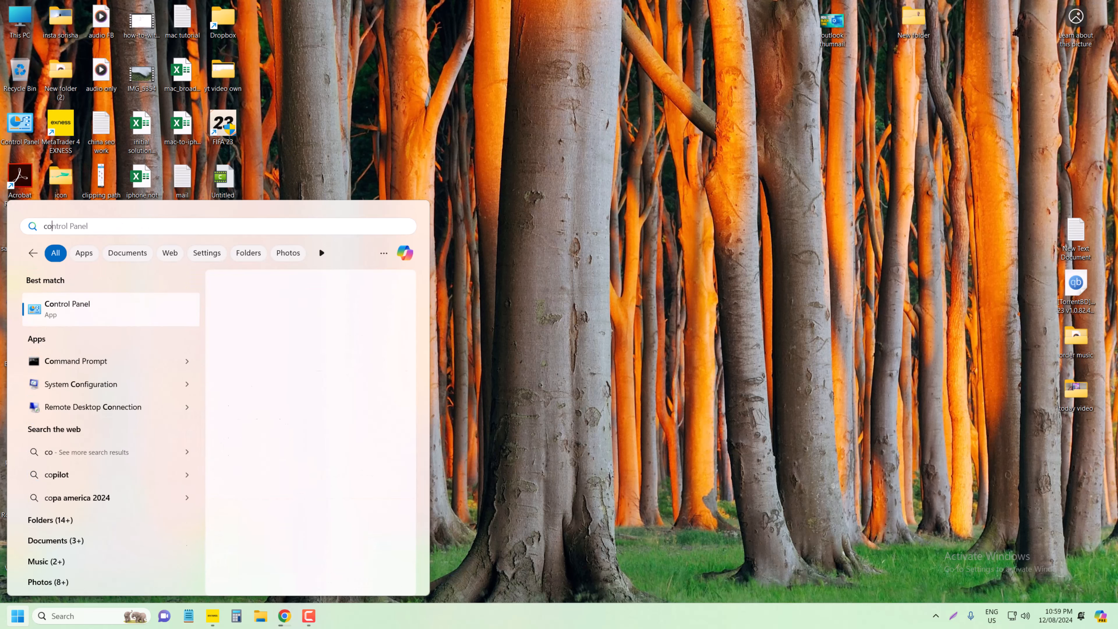
left_click(66, 308)
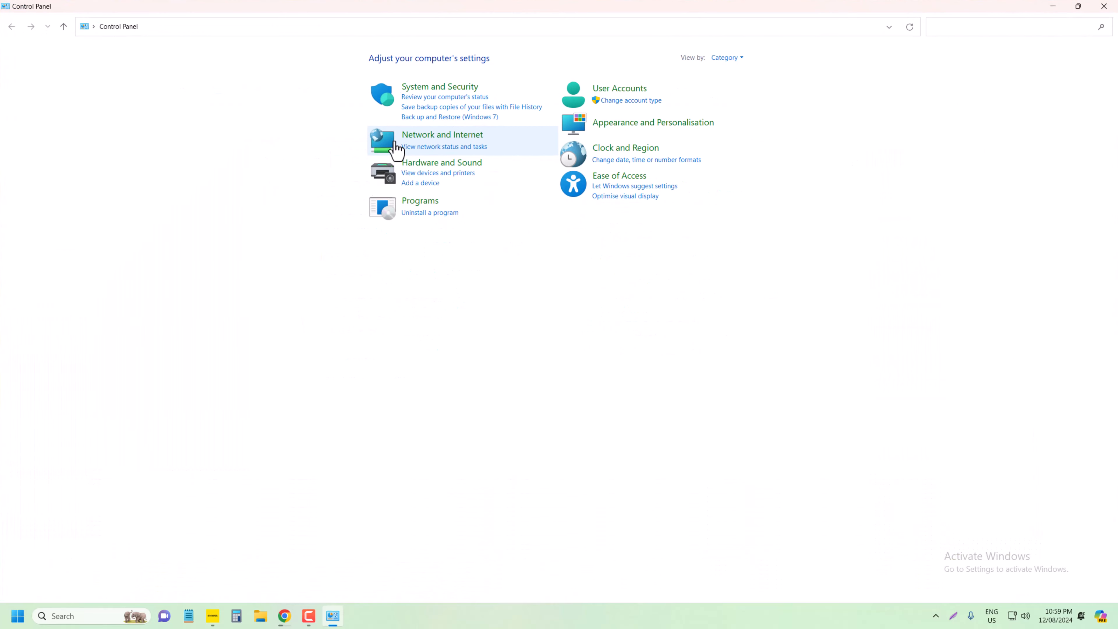
- Go to Programs and Features and select the Dropbox entry in the installed list
left_click(420, 200)
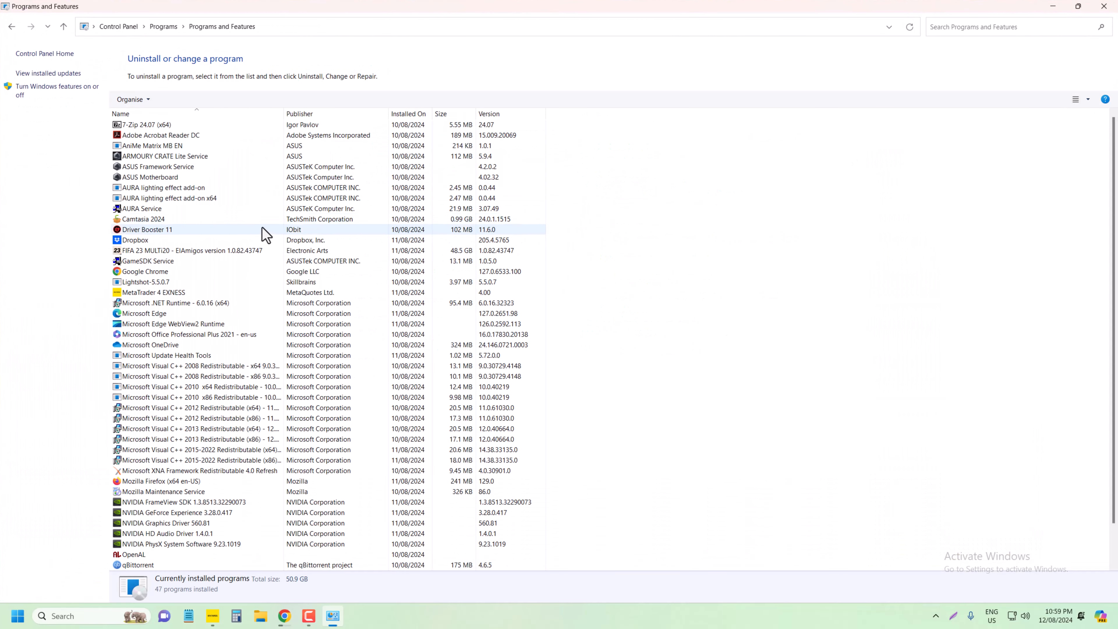
left_click(147, 229)
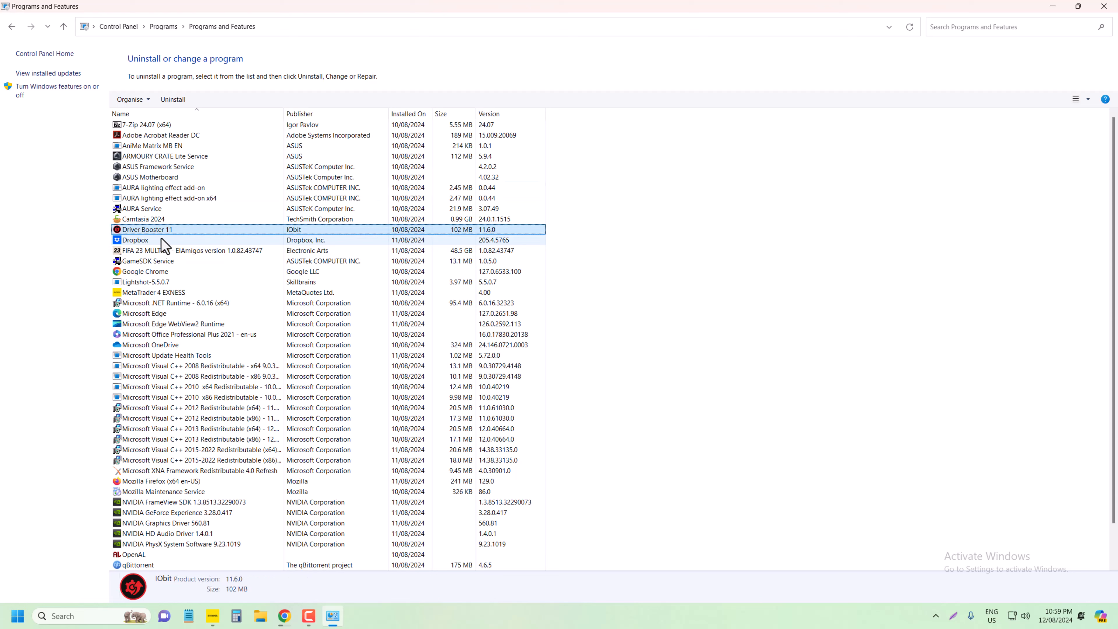
left_click(135, 239)
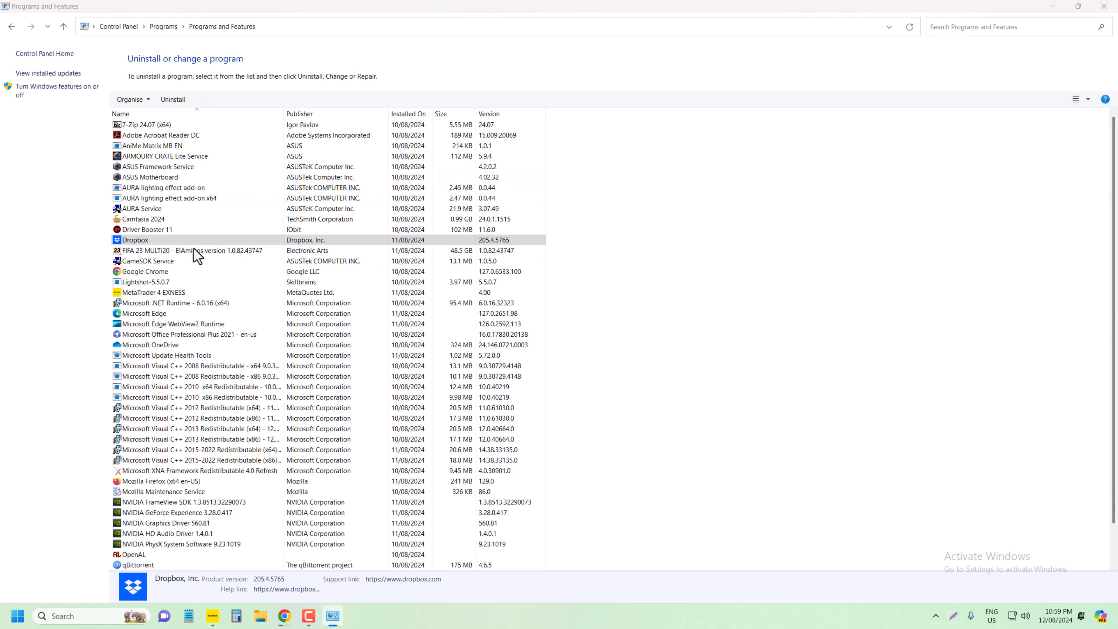
- Run the Dropbox uninstaller to completion and close it, leaving Dropbox gone from the list
left_click(172, 99)
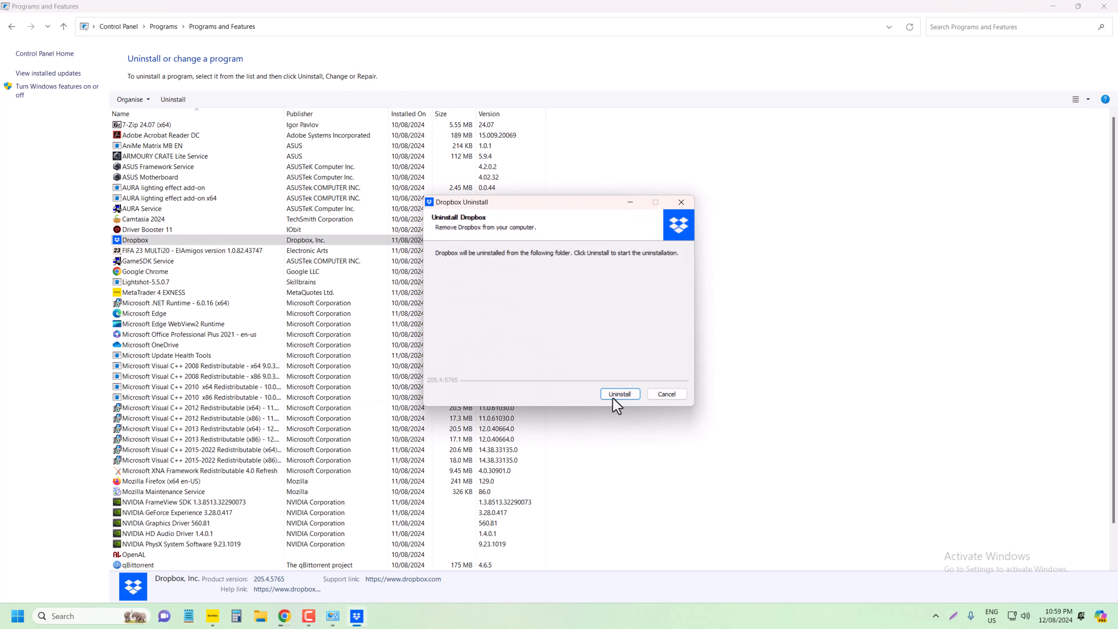
left_click(619, 393)
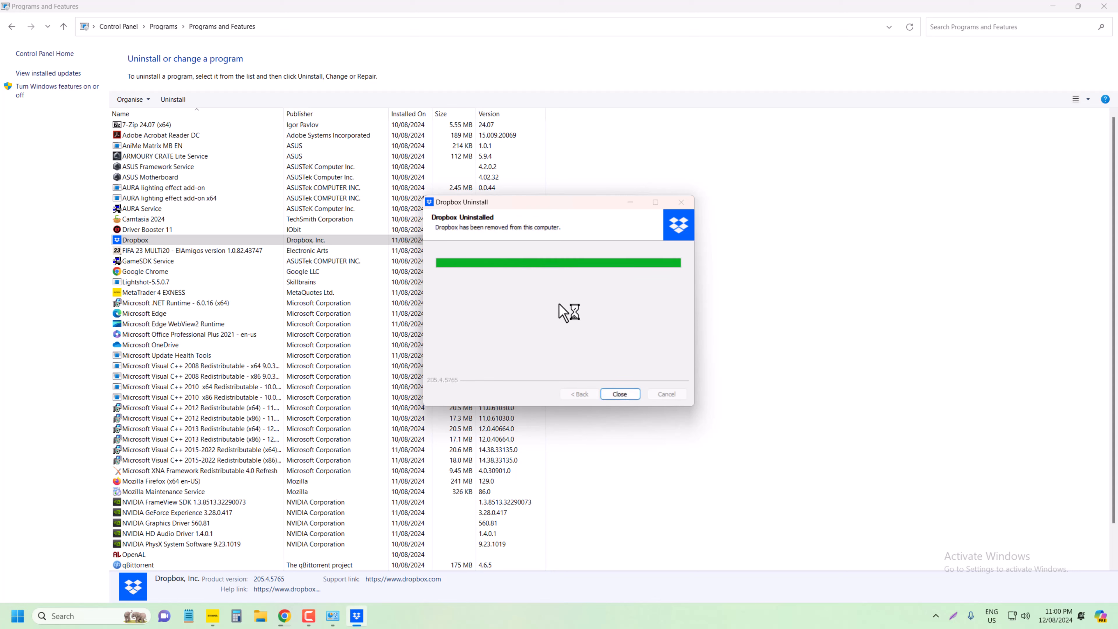
mouse_move(584, 357)
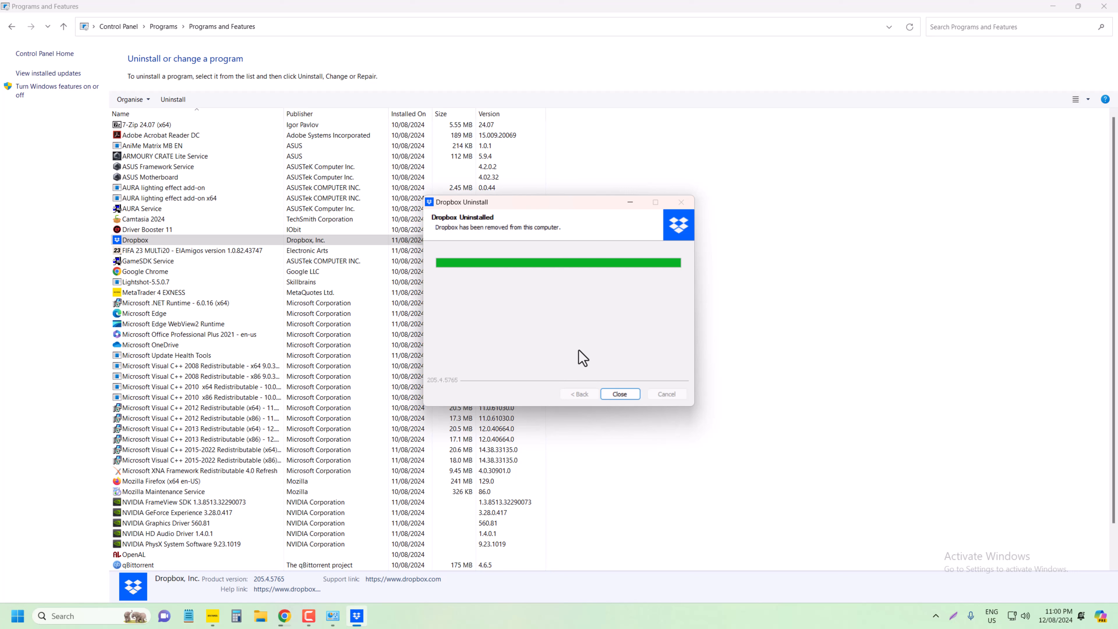
mouse_move(619, 394)
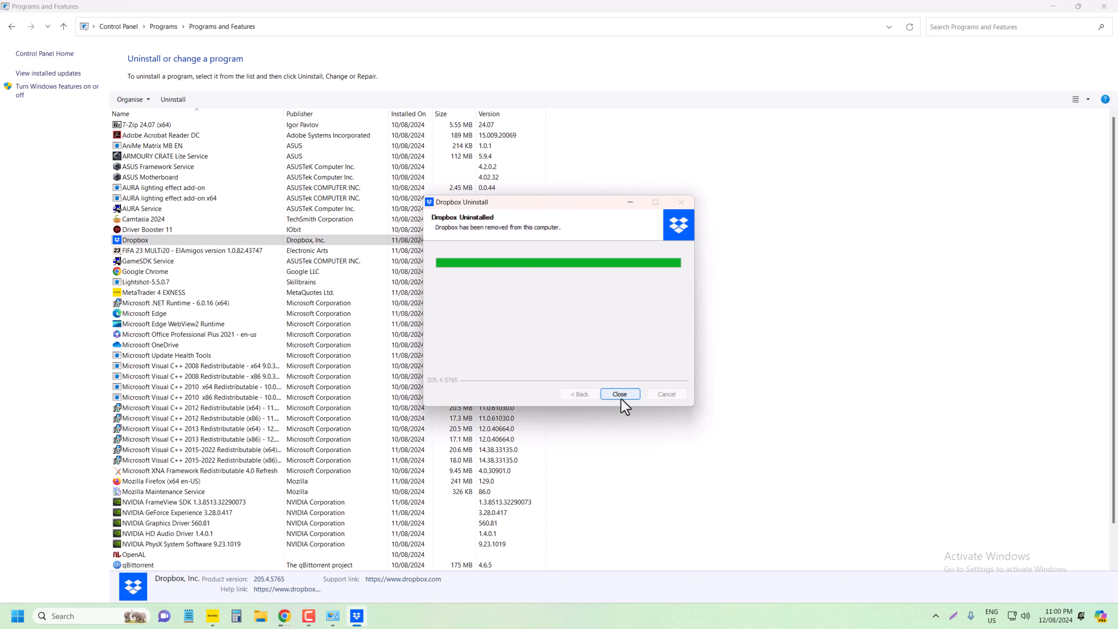
left_click(619, 394)
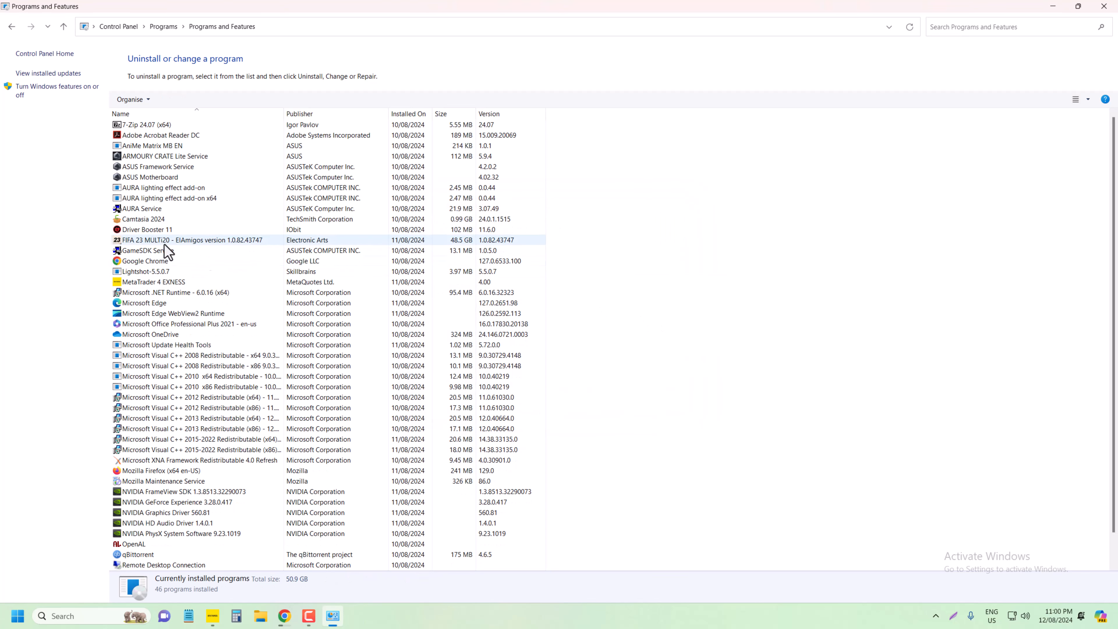
left_click(169, 197)
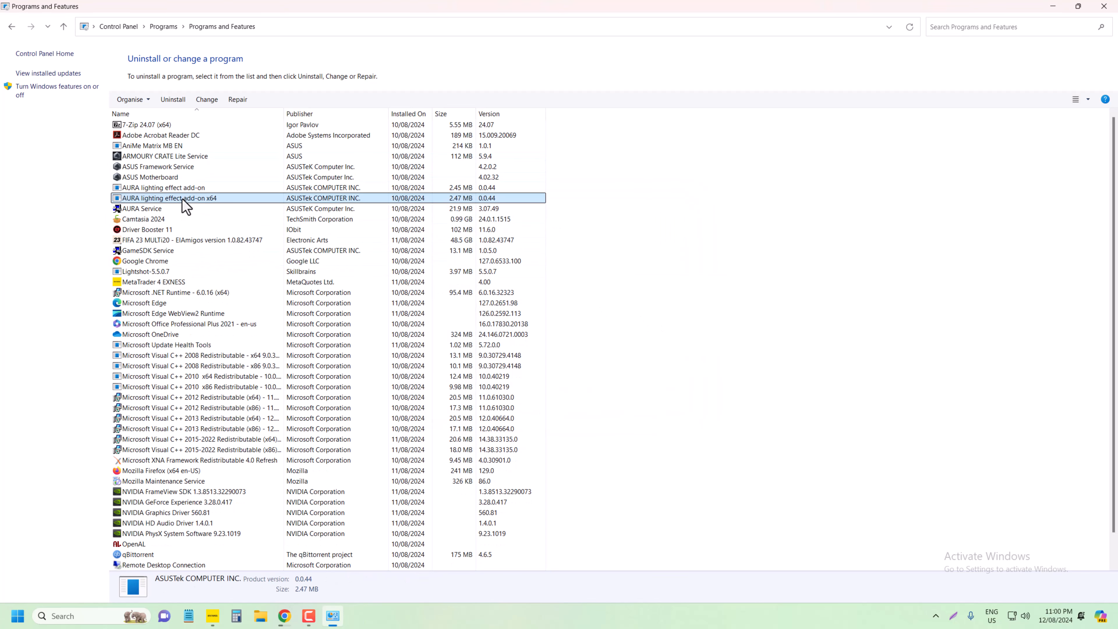